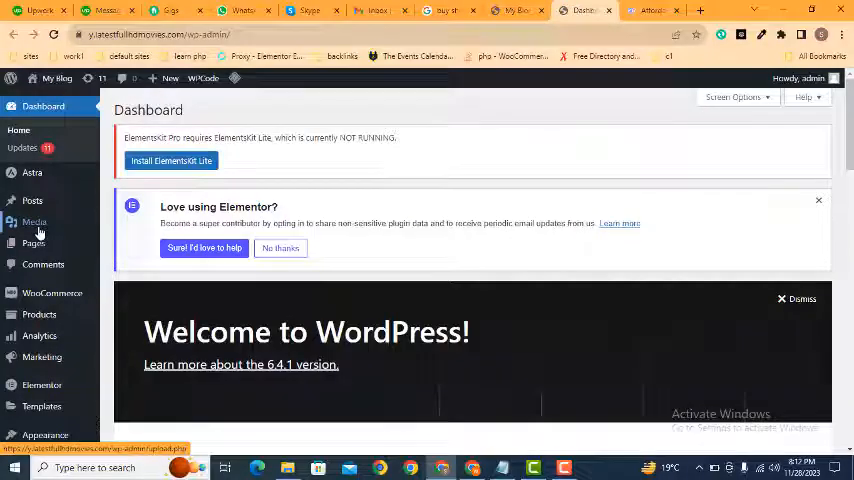
# Go to the Media Library from the admin sidebar
pyautogui.click(34, 222)
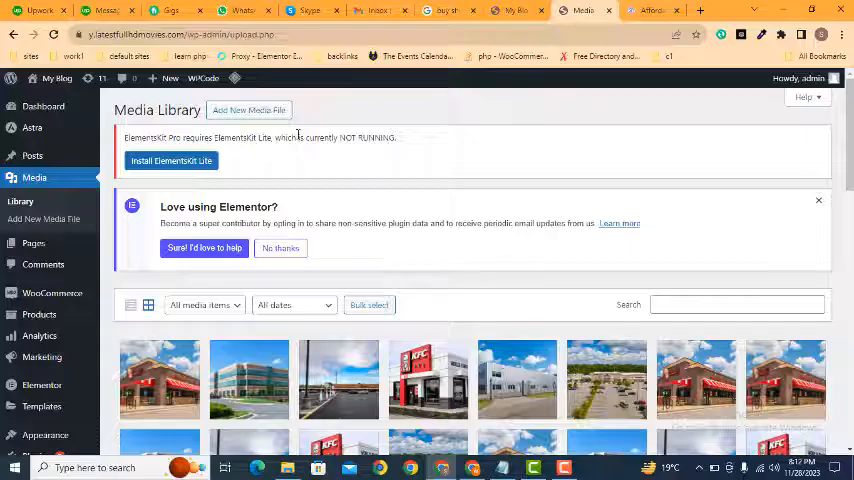
# Reveal the Add New Media File uploader and browse Local Disk (D:) for a file
pyautogui.click(248, 110)
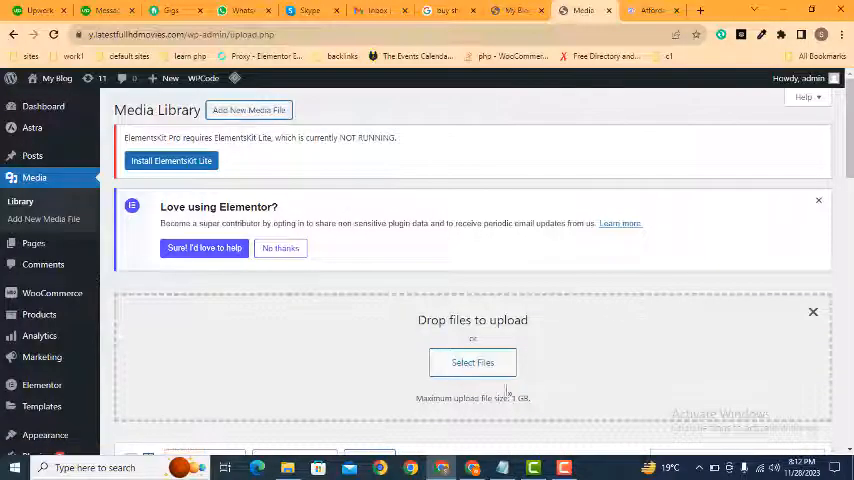
pyautogui.click(472, 362)
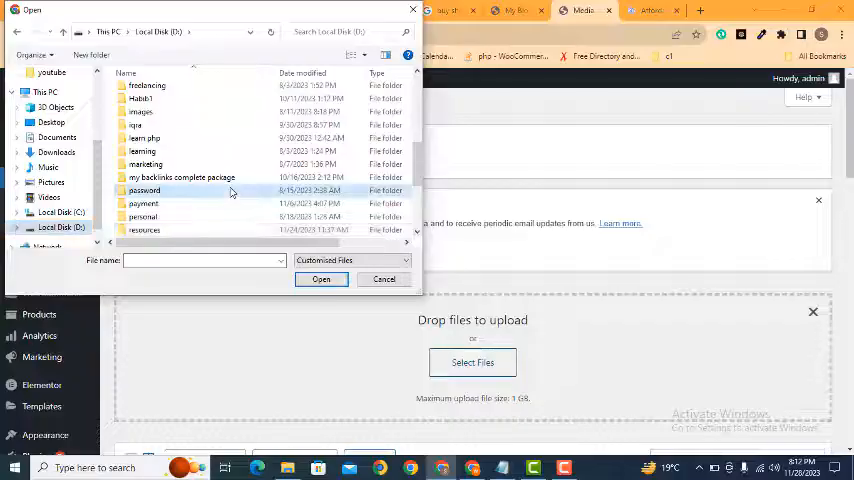
pyautogui.scroll(-3)
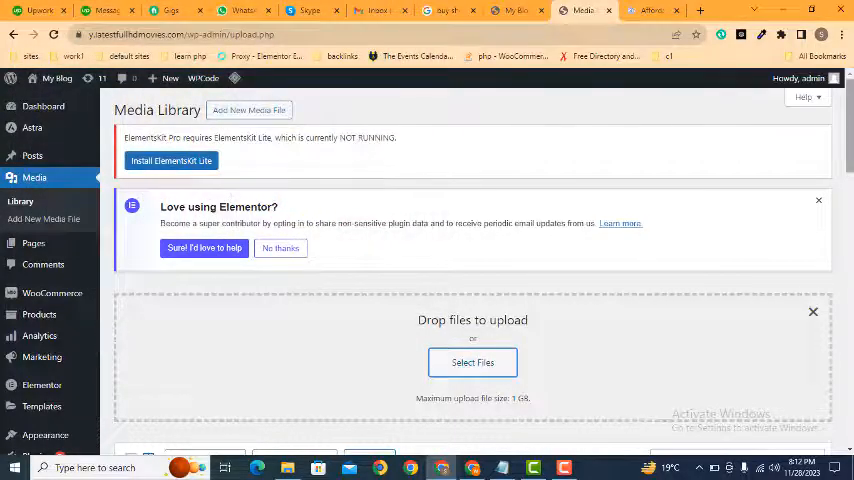
pyautogui.scroll(-3)
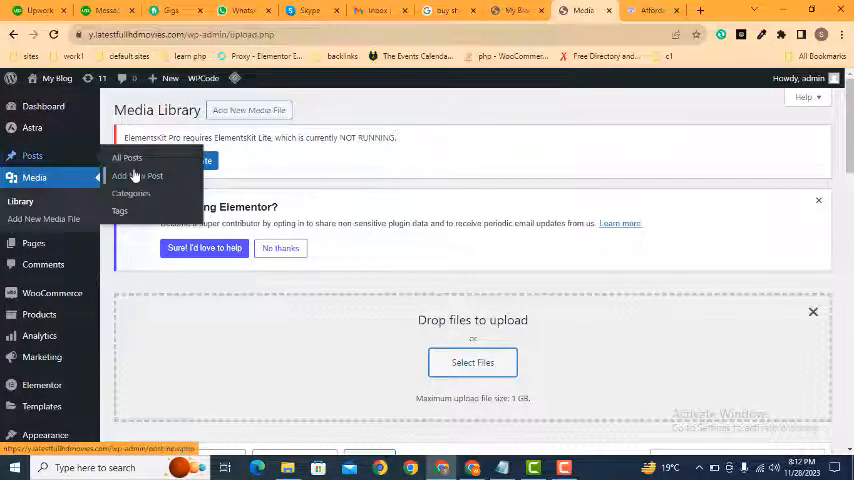
# Return to the new post draft in the classic editor
pyautogui.scroll(-3)
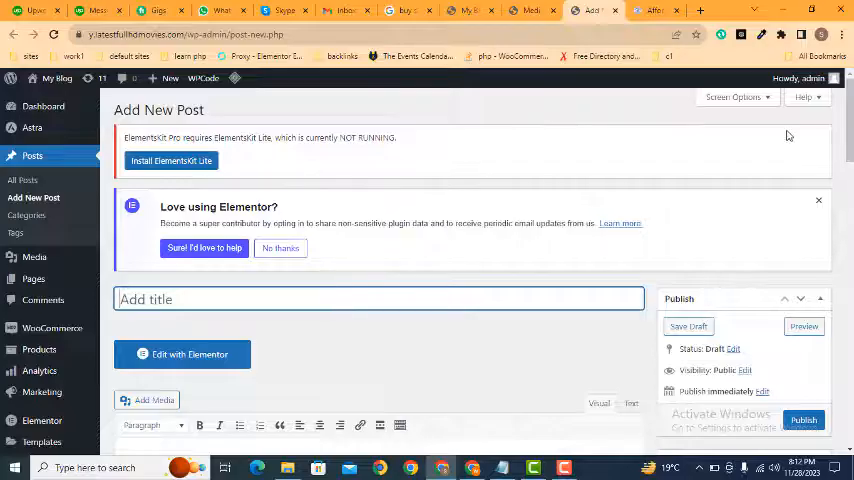
pyautogui.scroll(-3)
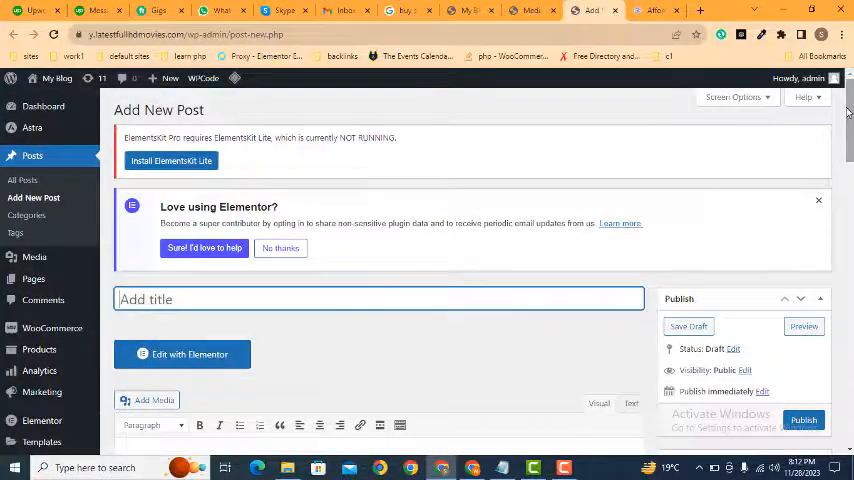
pyautogui.scroll(-3)
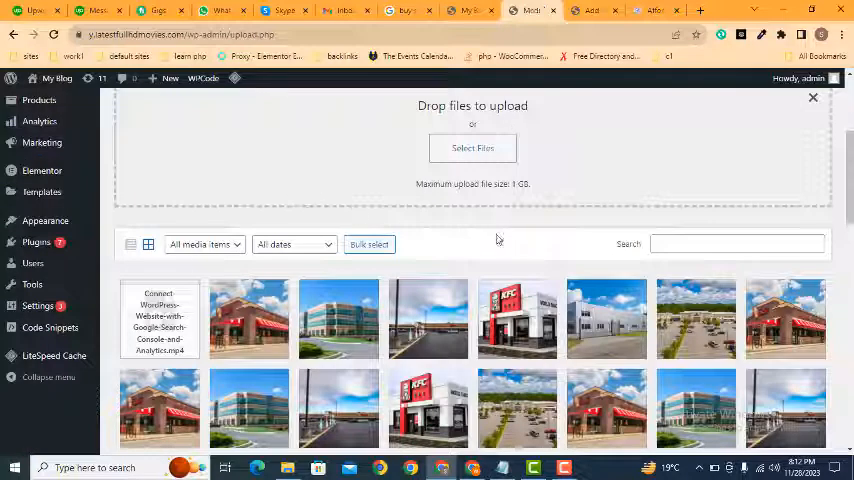
pyautogui.click(587, 11)
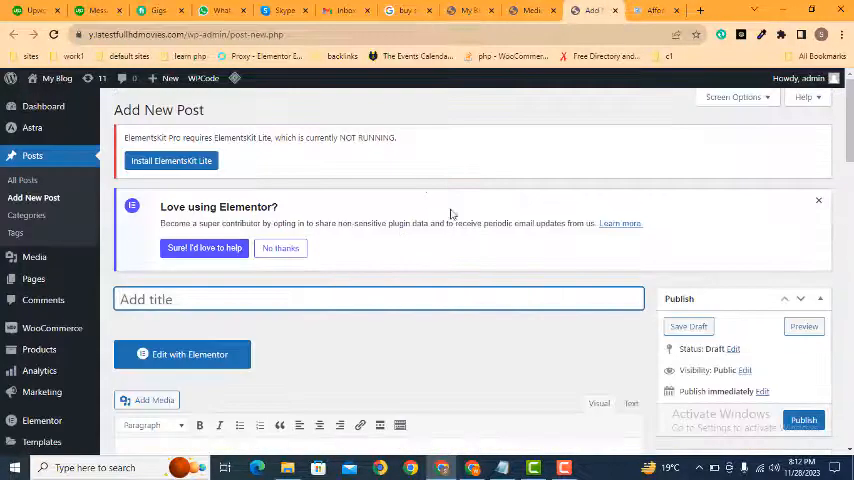
pyautogui.scroll(-3)
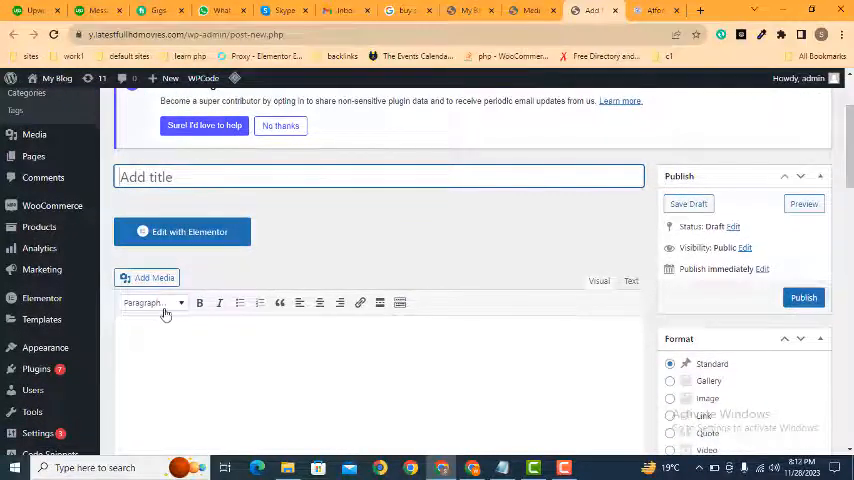
# Insert the uploaded MP4 video from the Media Library into the post content
pyautogui.click(147, 277)
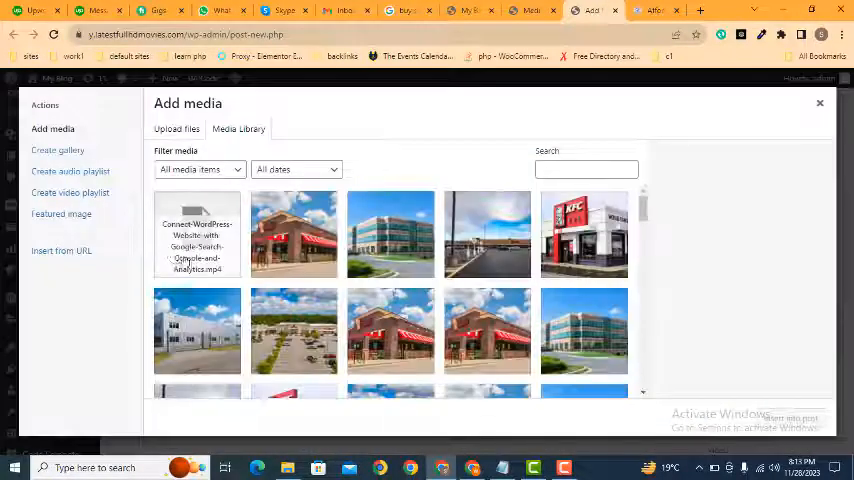
pyautogui.click(197, 234)
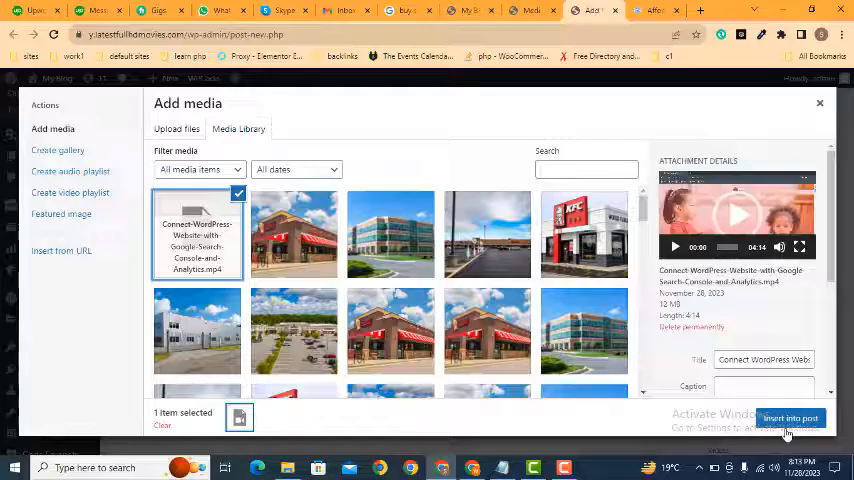
pyautogui.click(790, 417)
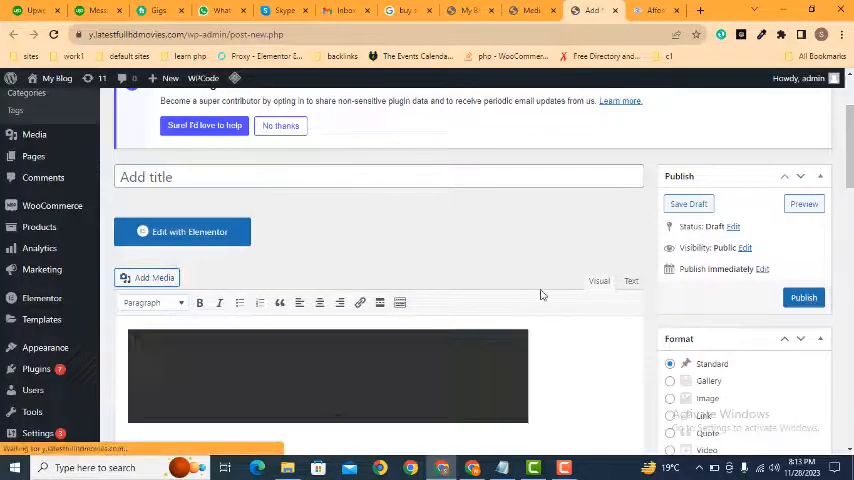
pyautogui.scroll(-3)
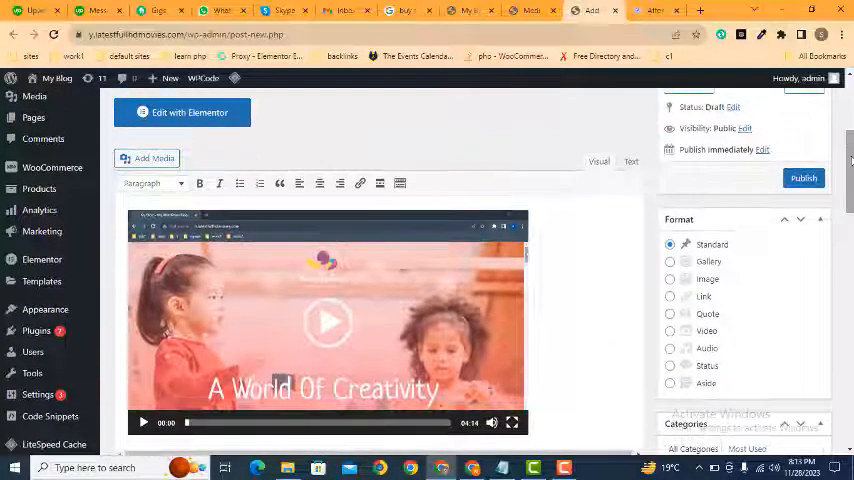
pyautogui.click(328, 320)
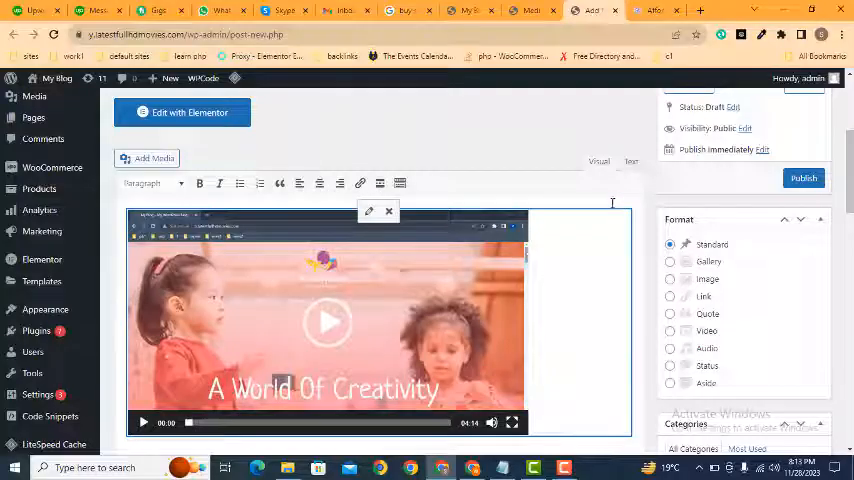
pyautogui.scroll(3)
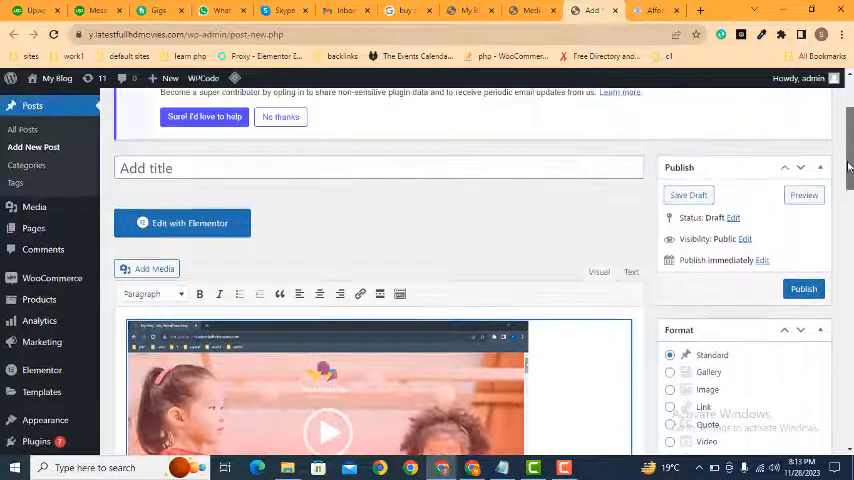